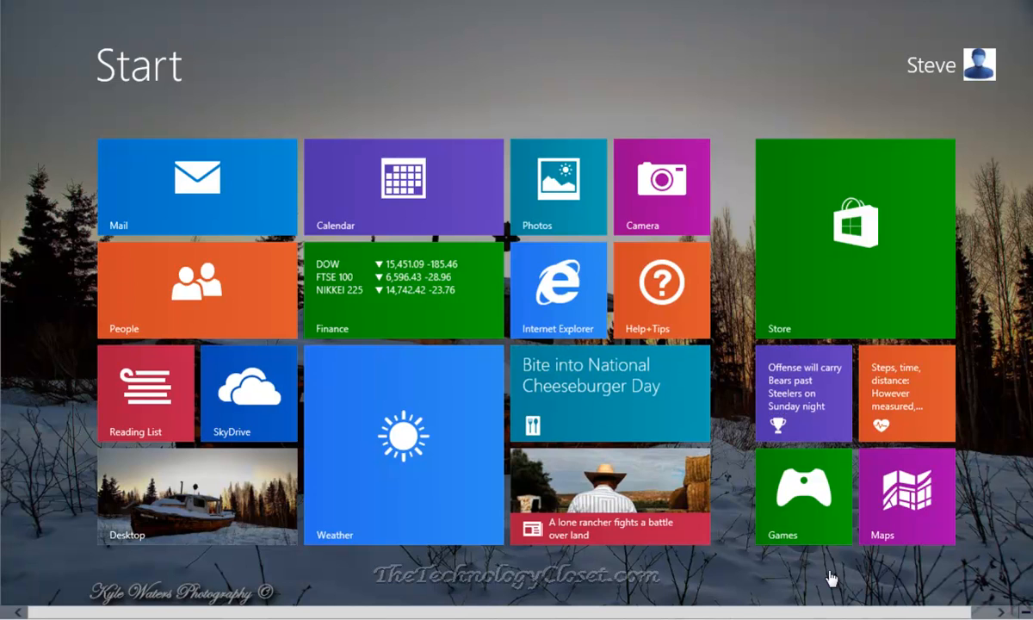
mouse_move(1025, 589)
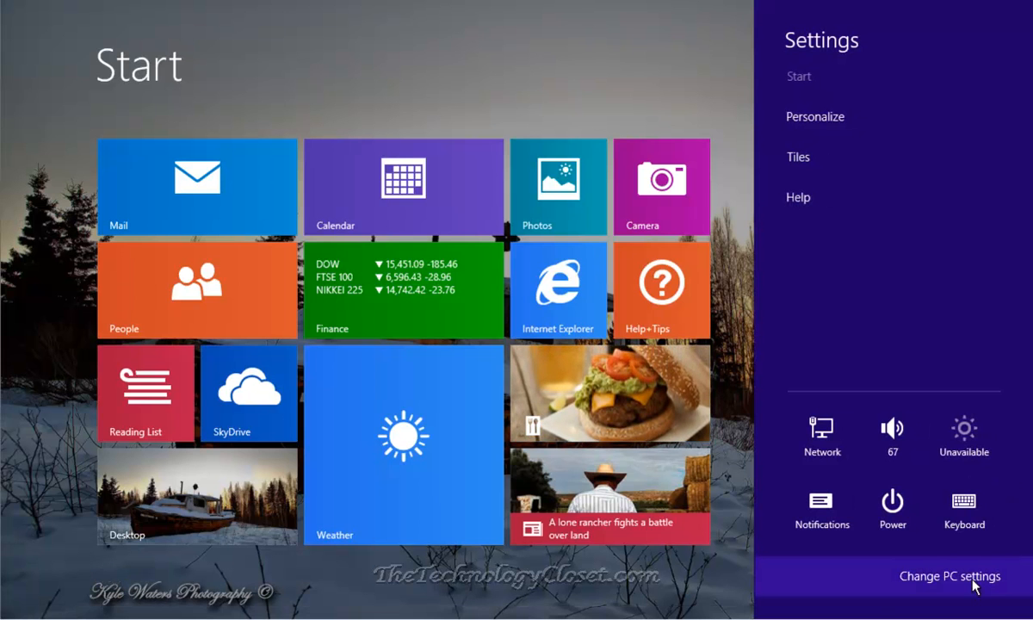
Open the full PC settings app from the Settings charm.
click(949, 576)
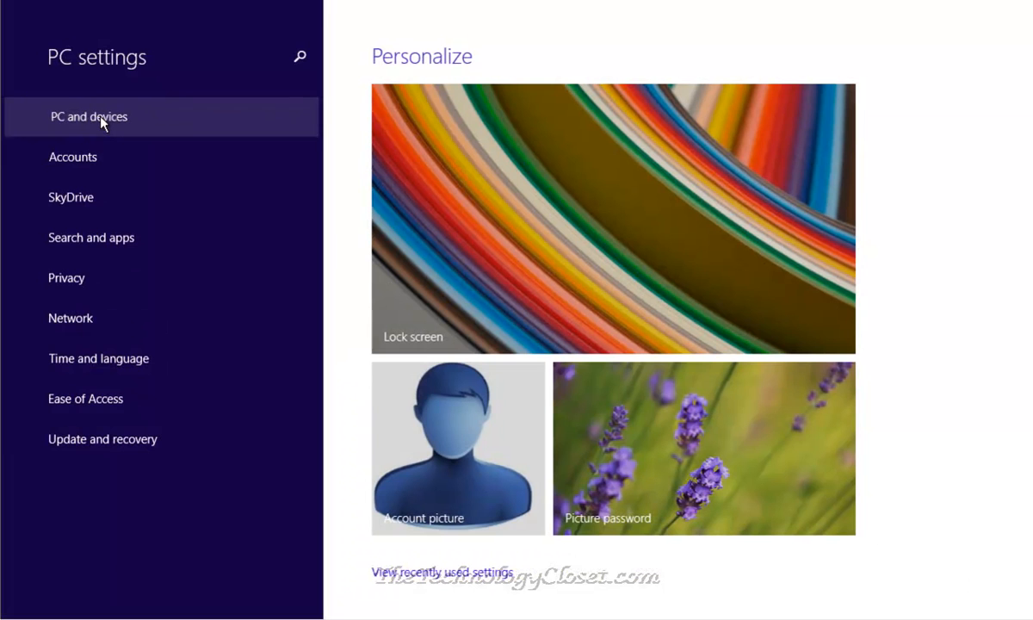
Go to the PC and devices section, landing on the Lock screen page.
click(88, 116)
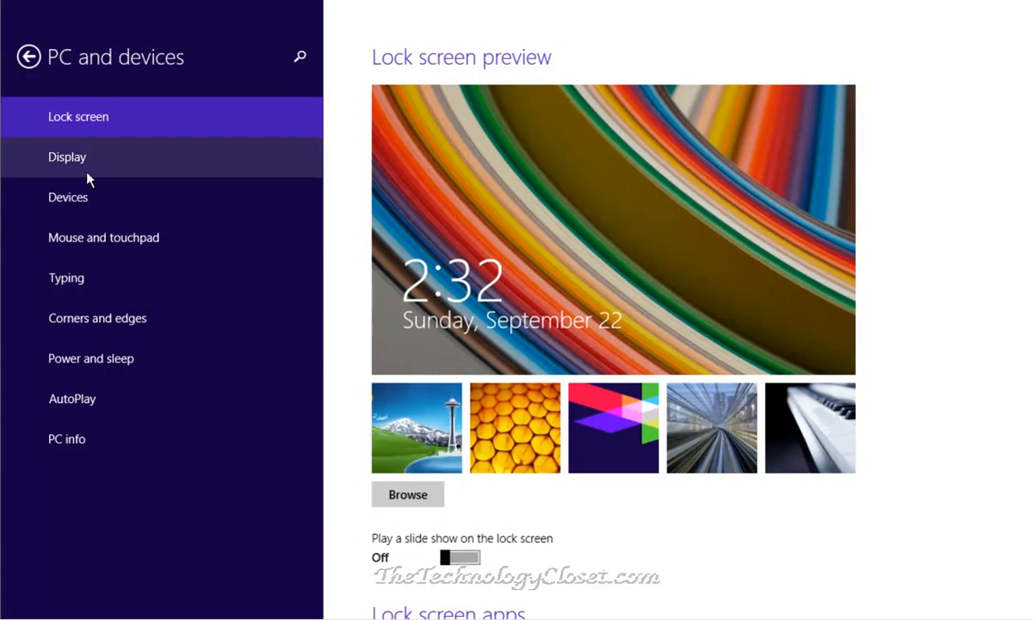
mouse_move(98, 318)
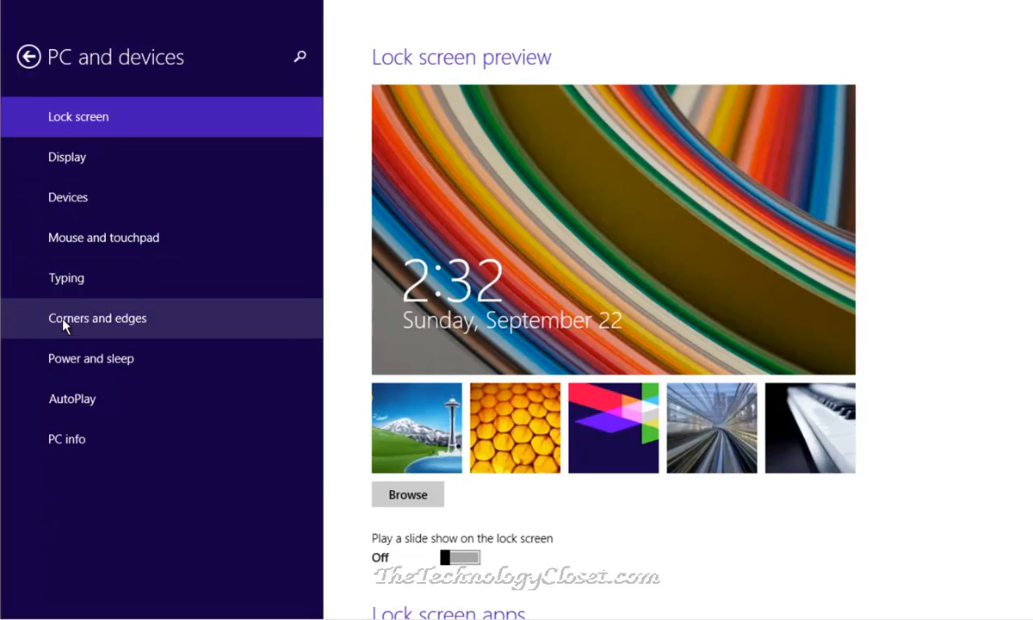
On Corners and edges, clear the list of recent apps (confirmed by a check mark).
click(98, 317)
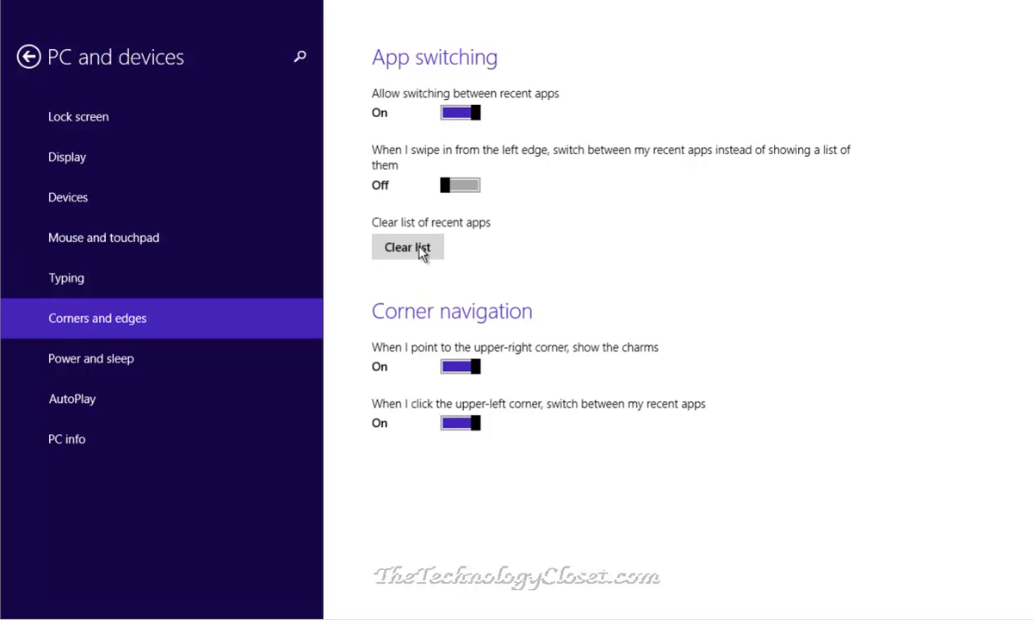
click(407, 247)
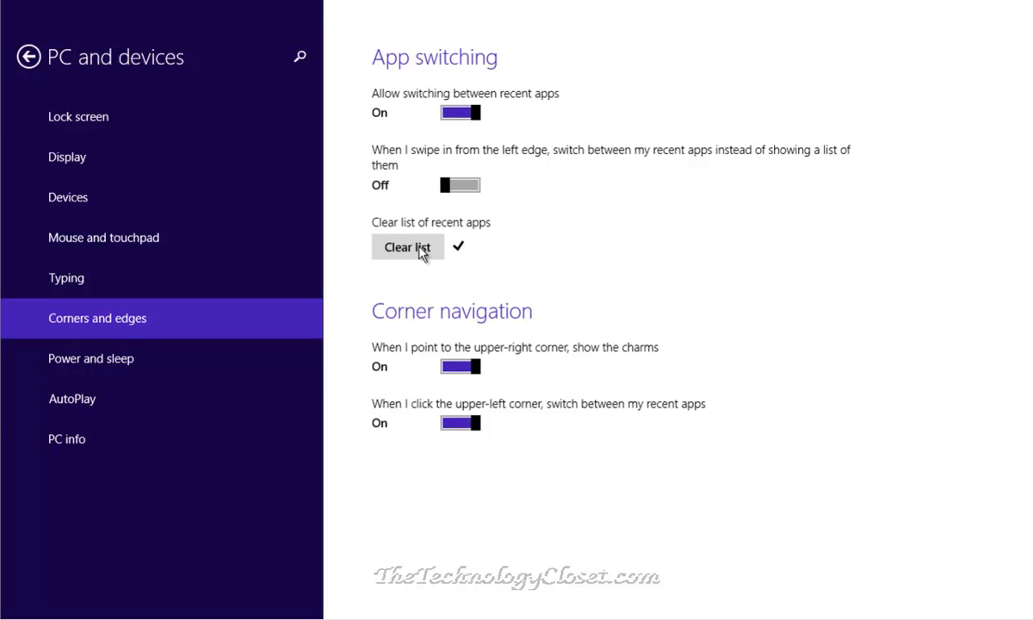